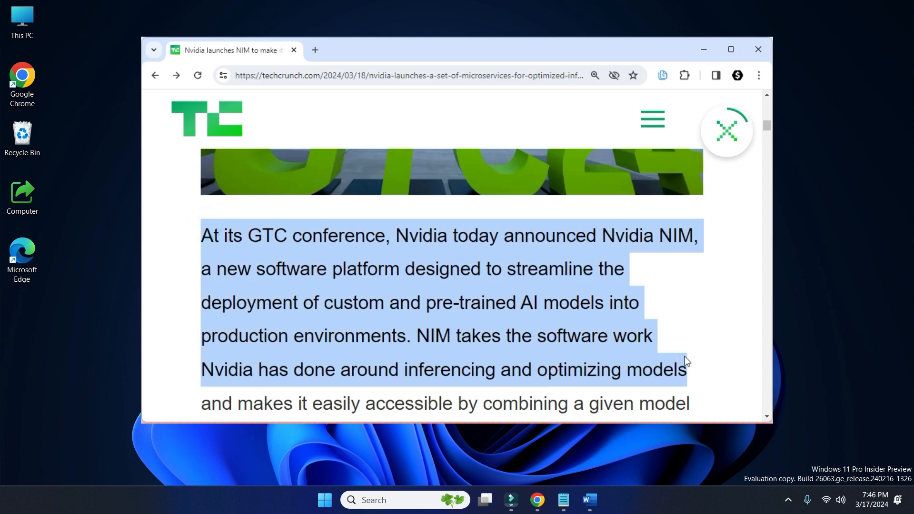
# Step: Select the first paragraph of the Nvidia NIM article so the extension copies it
pyautogui.click(700, 362)
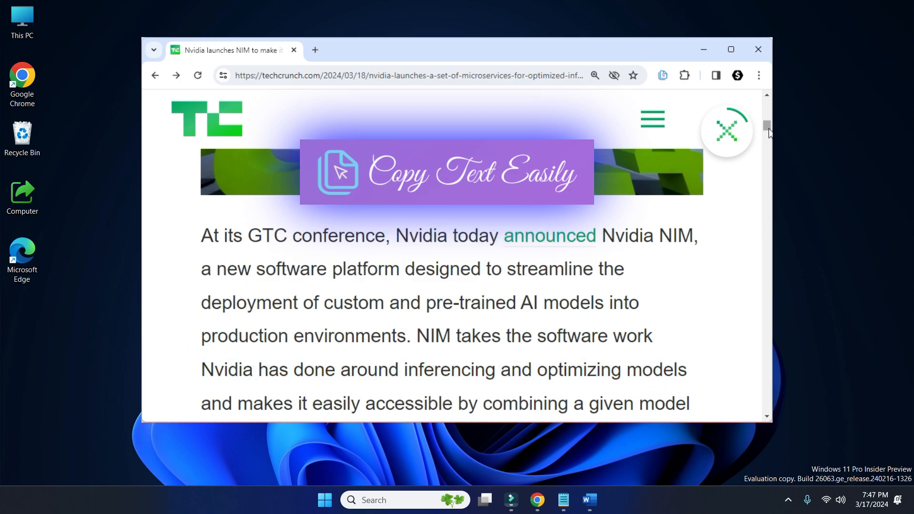
pyautogui.scroll(-3)
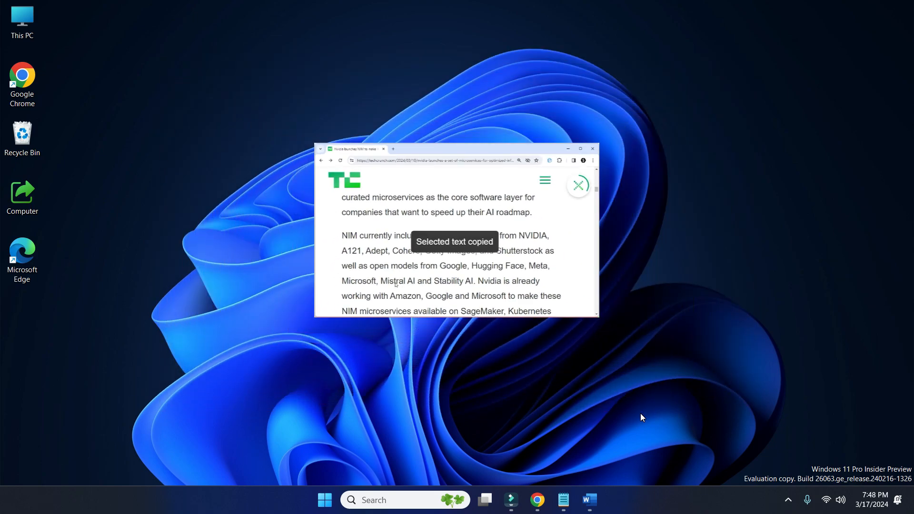
pyautogui.click(536, 500)
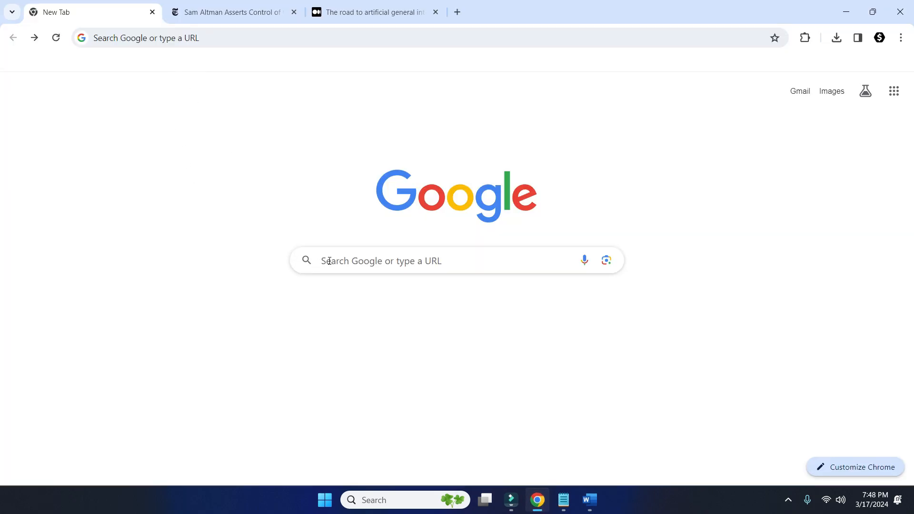
# Step: Search Google for 'copy text easily' and open its chrome.google.com Web Store result
pyautogui.write('copy text easily')
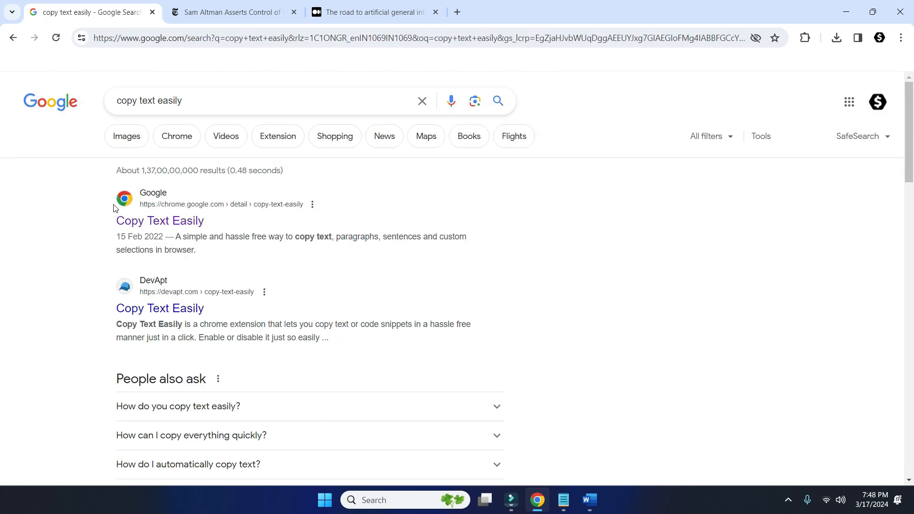
pyautogui.moveTo(159, 222)
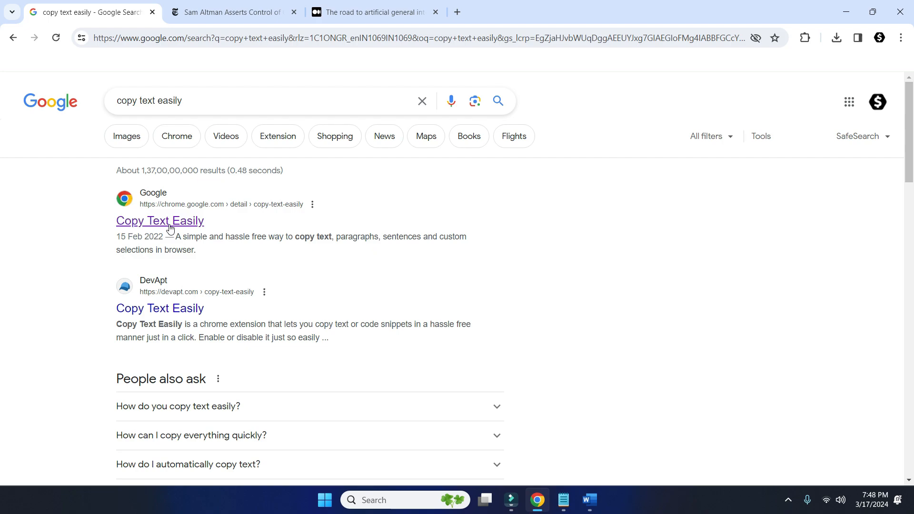
pyautogui.click(159, 221)
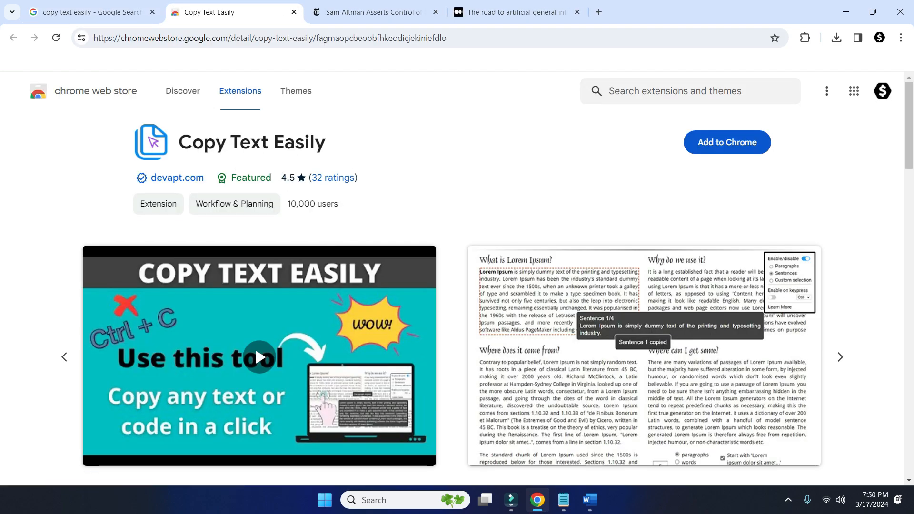
# Step: Add Copy Text Easily to Chrome, confirm it, and show the installed extensions list
pyautogui.doubleClick(287, 178)
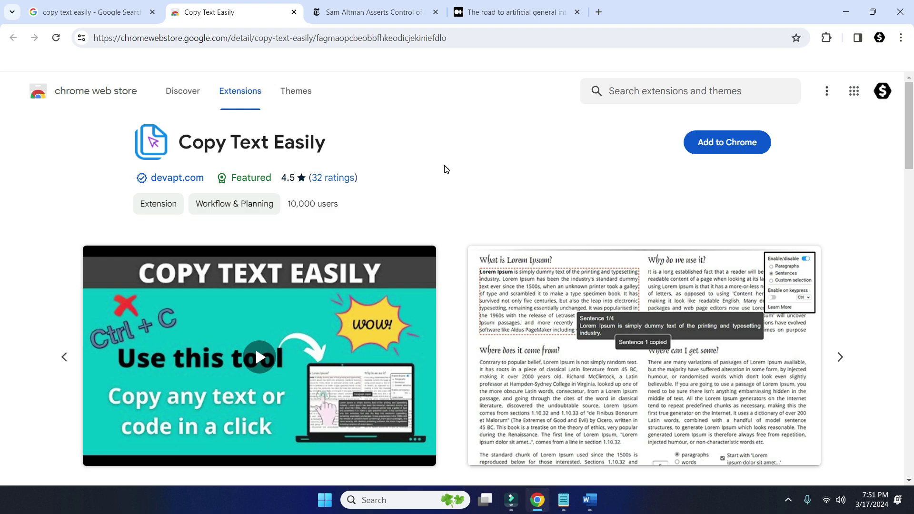
pyautogui.moveTo(708, 157)
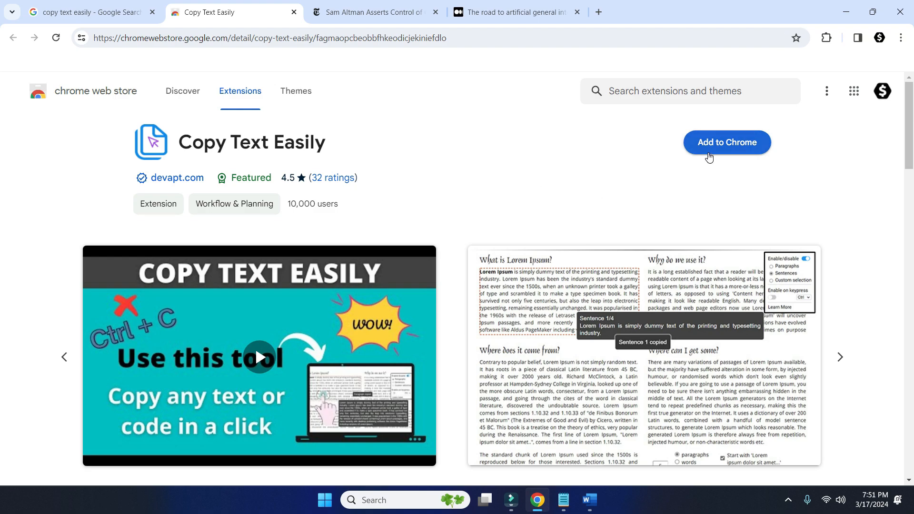
pyautogui.click(727, 142)
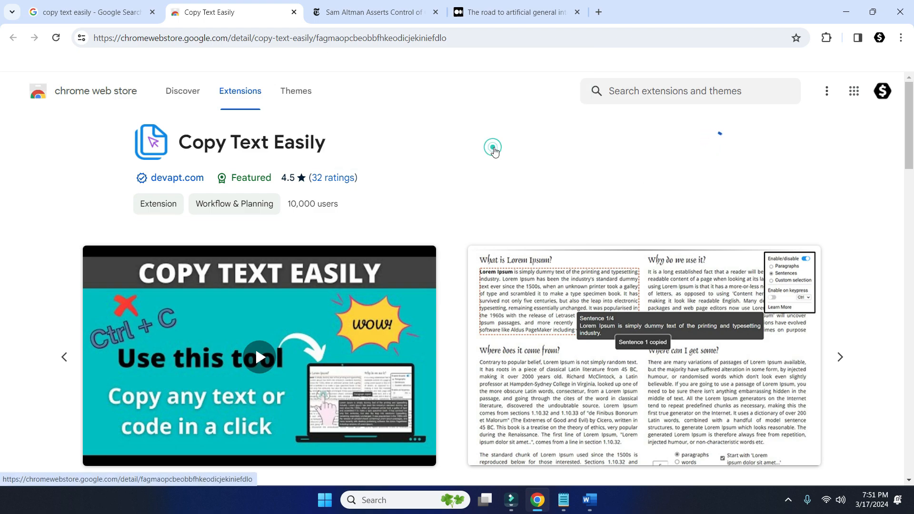
pyautogui.click(492, 147)
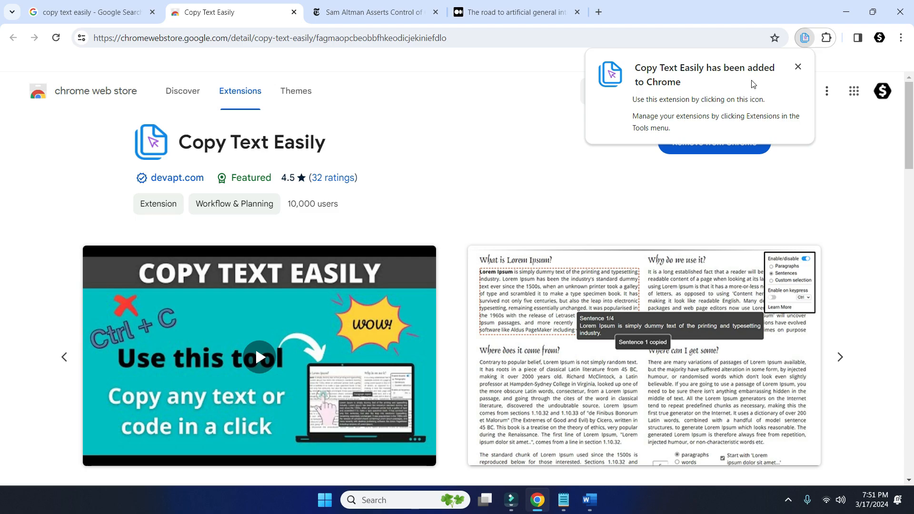
pyautogui.moveTo(767, 74)
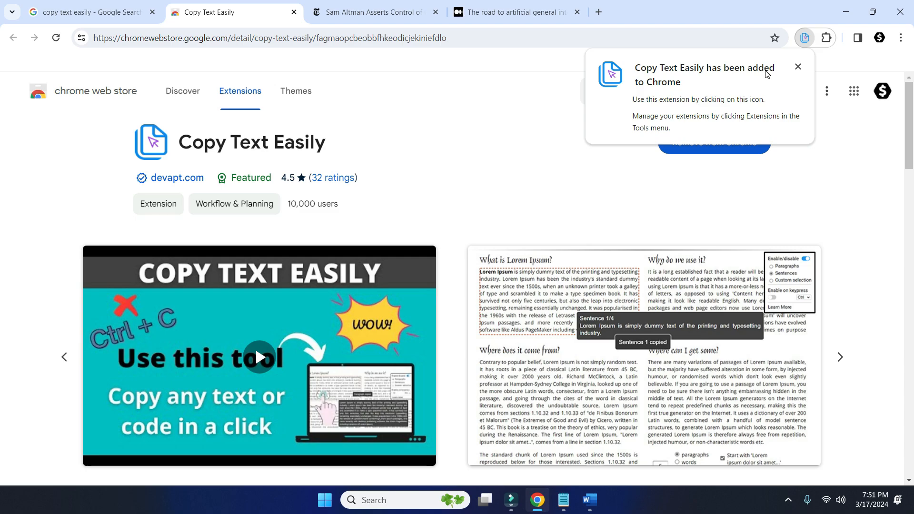
pyautogui.click(826, 37)
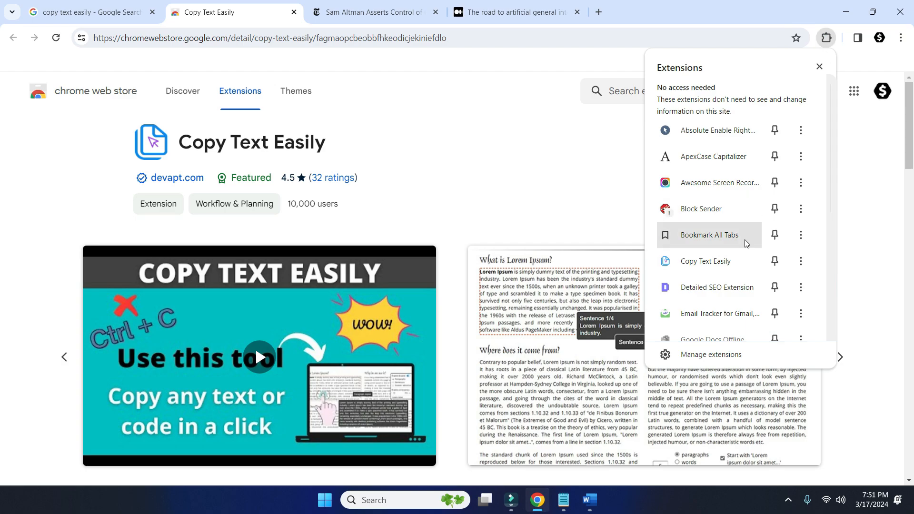
# Step: Pin Copy Text Easily to the Chrome toolbar from the Extensions menu
pyautogui.click(774, 261)
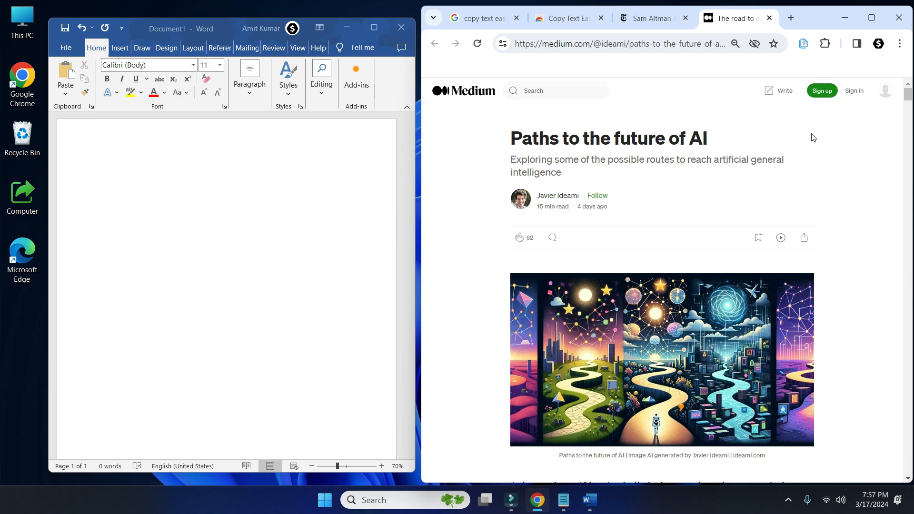
# Step: Copy the prototyping-tools passage from the Medium article and paste it into the blank Word document
pyautogui.click(477, 43)
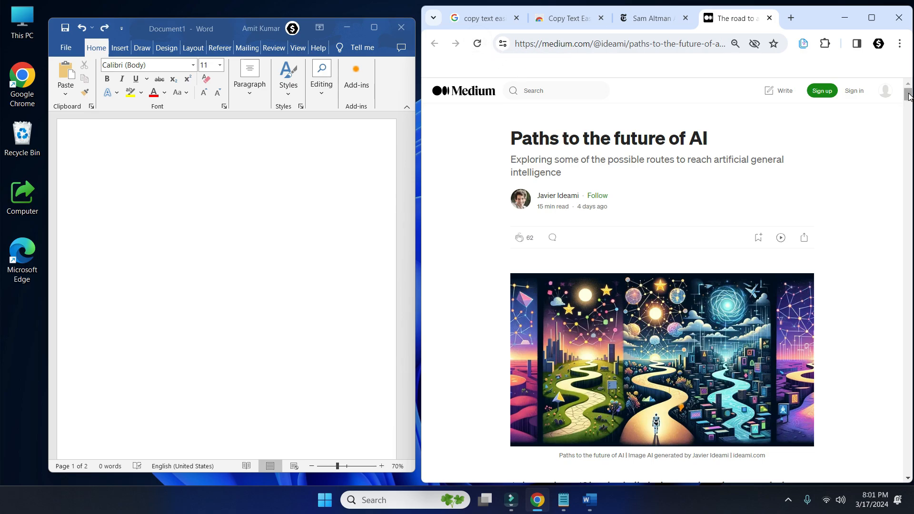
pyautogui.scroll(-3)
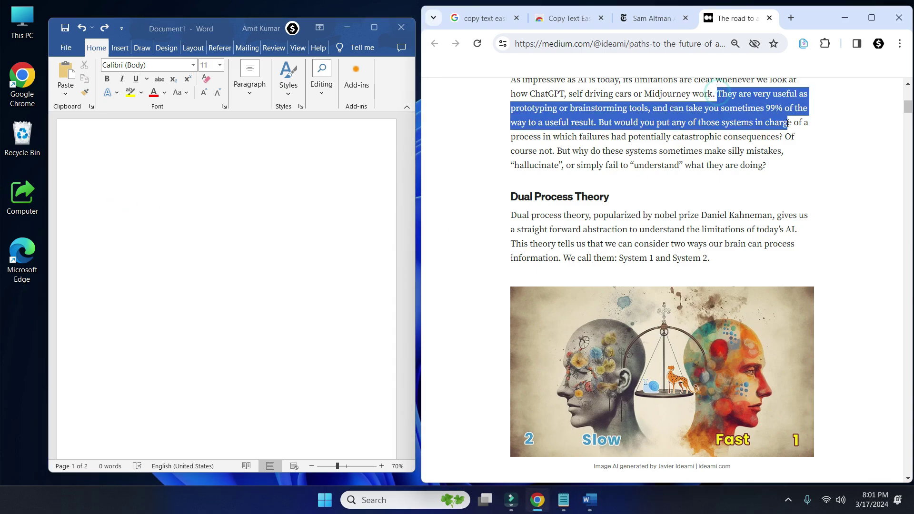
pyautogui.click(641, 154)
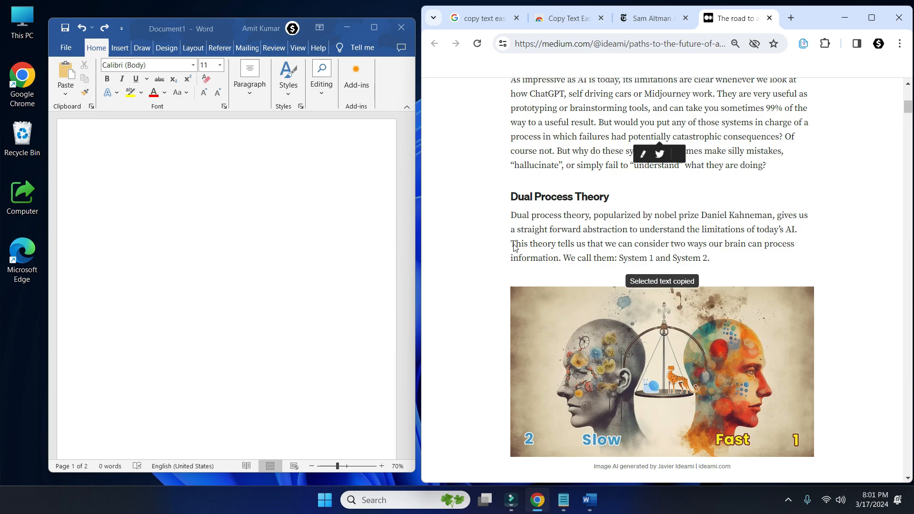
pyautogui.click(150, 169)
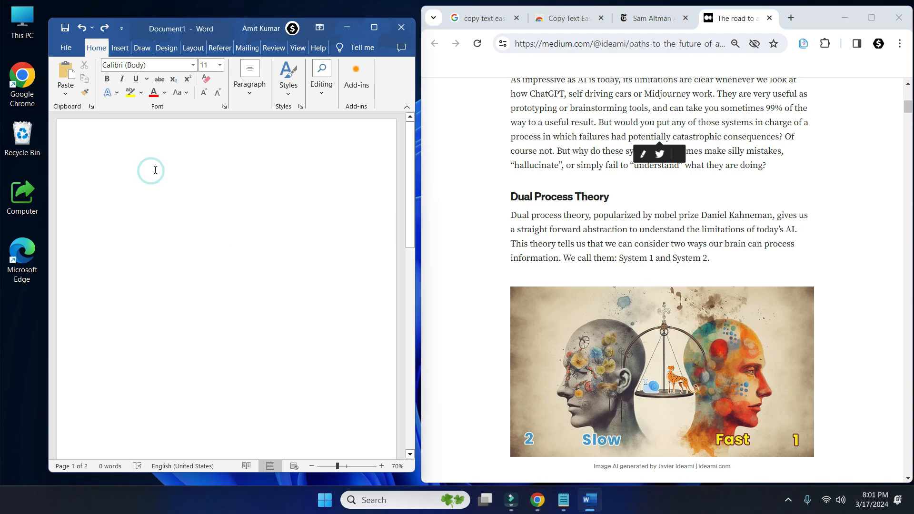
pyautogui.press('ctrl+v')
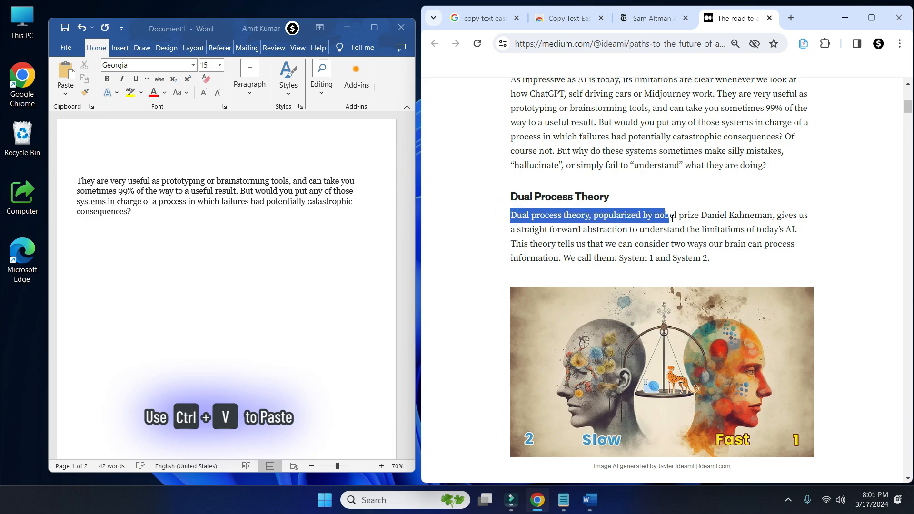
# Step: Copy the opening Dual Process Theory sentence and paste it below the first passage in Word
pyautogui.click(643, 199)
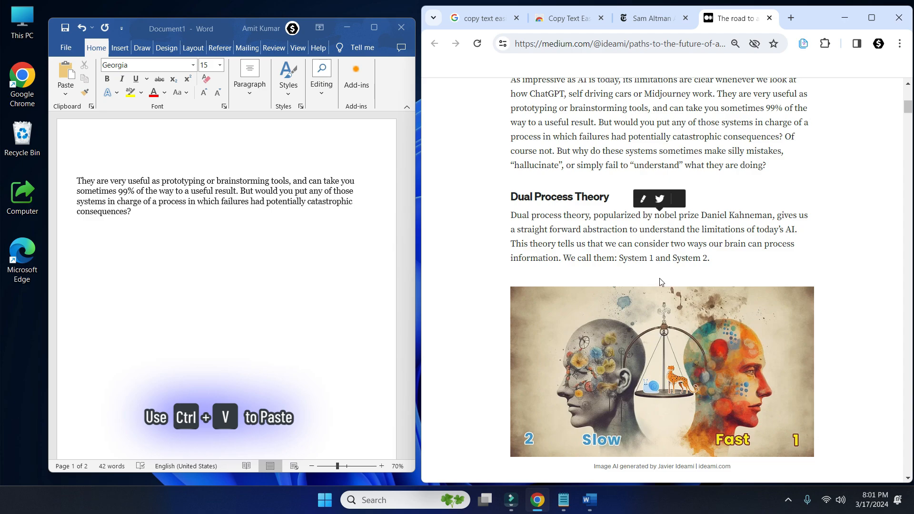
pyautogui.click(100, 263)
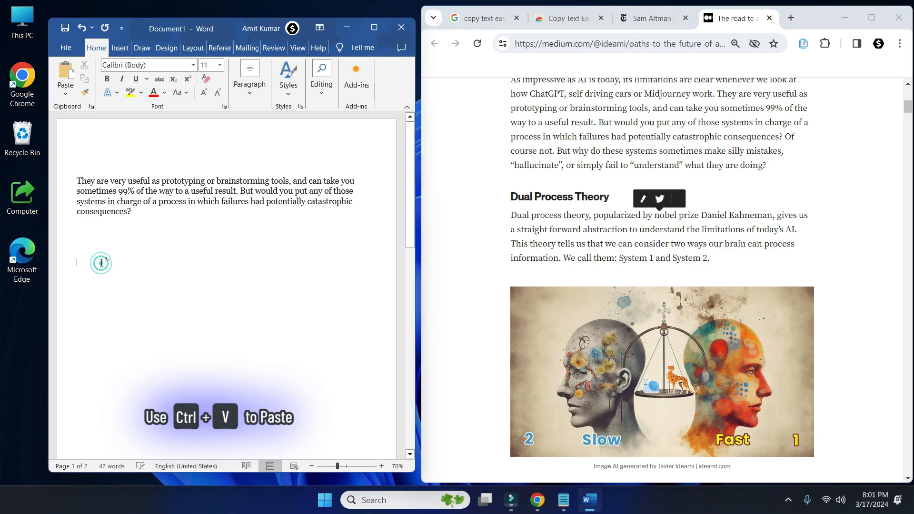
pyautogui.press('ctrl+v')
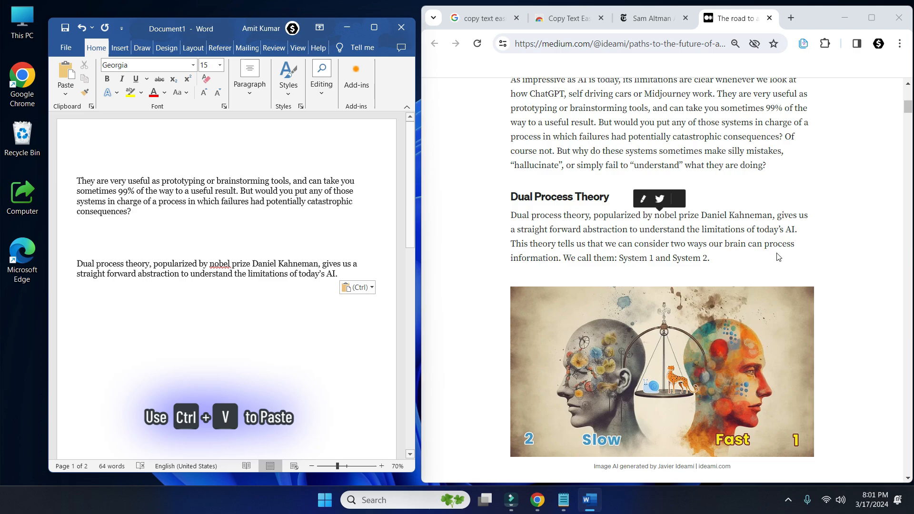
pyautogui.scroll(-3)
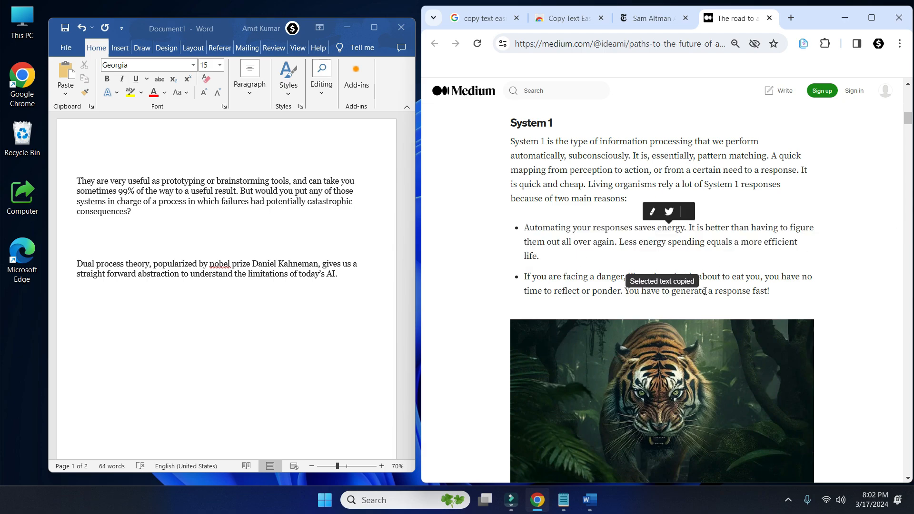
# Step: Paste the System 1 bullet about automating responses saving energy below the Dual Process sentence
pyautogui.click(149, 320)
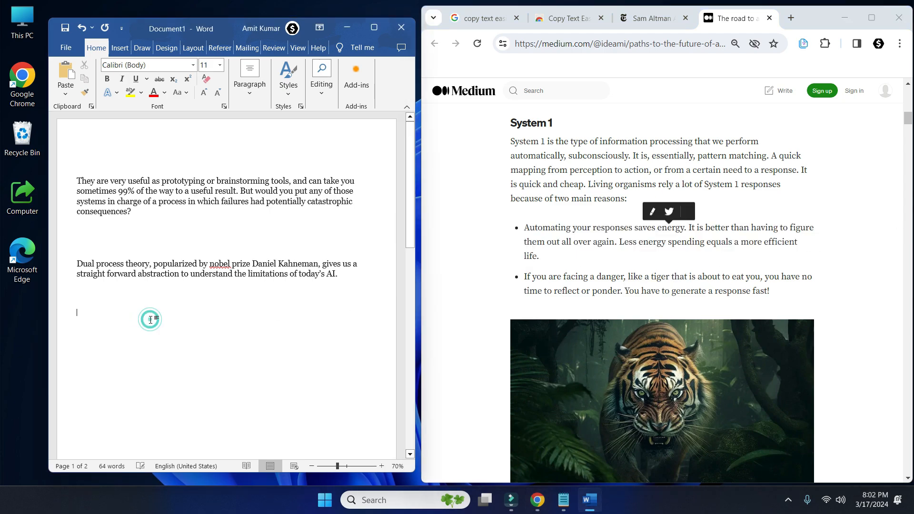
pyautogui.press('ctrl+v')
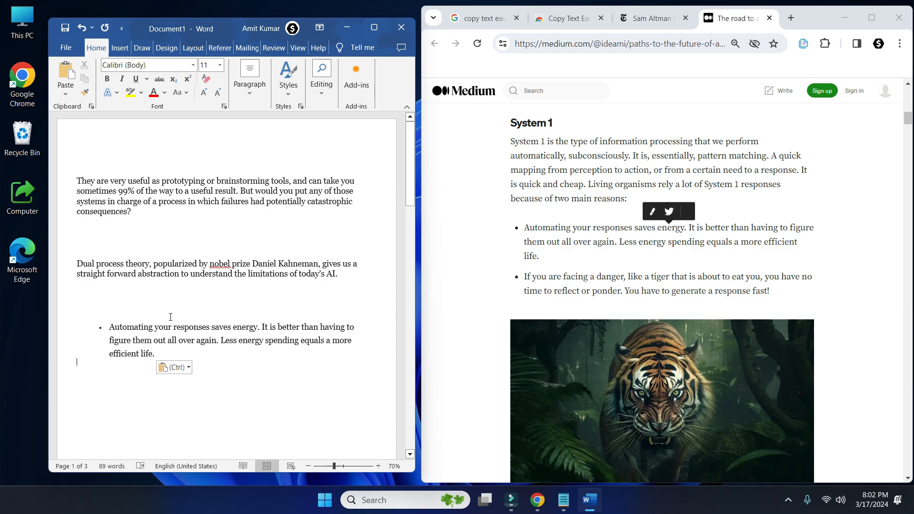
pyautogui.moveTo(807, 196)
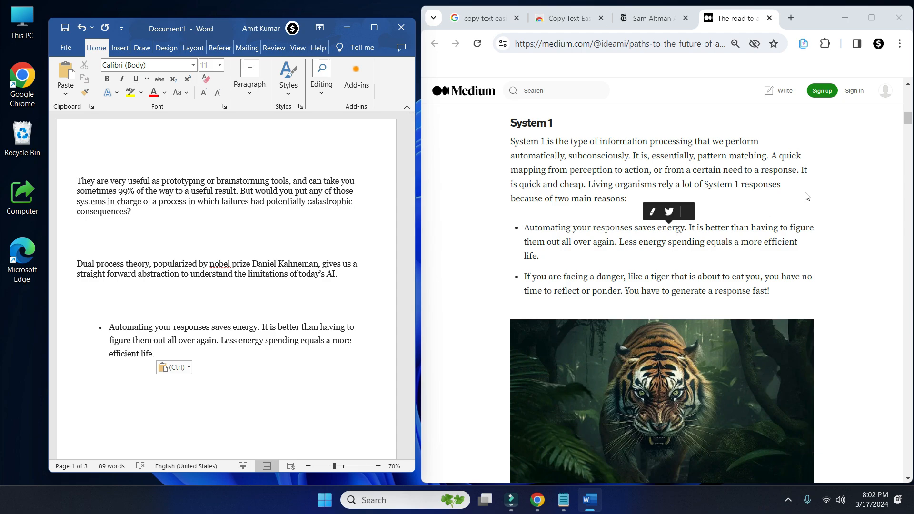
pyautogui.click(803, 44)
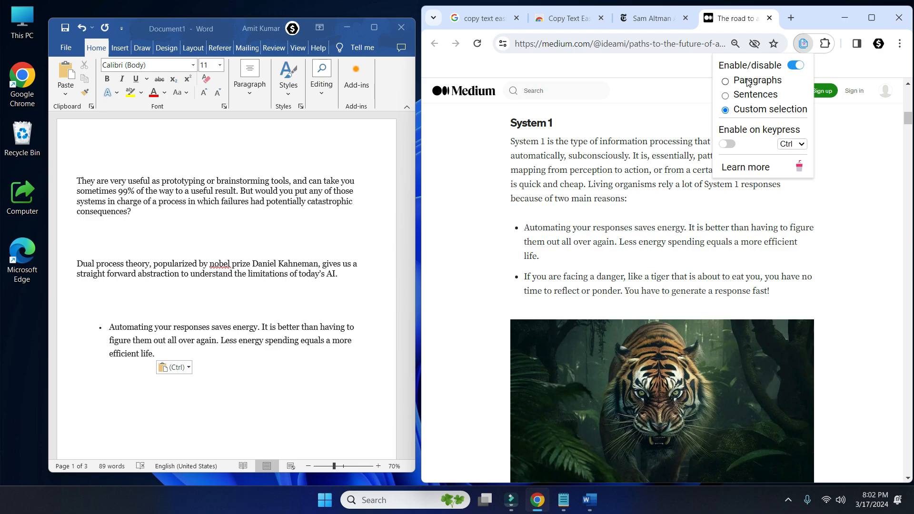
# Step: Set Copy Text Easily to Paragraphs mode and copy the human intuition paragraph whole
pyautogui.click(725, 80)
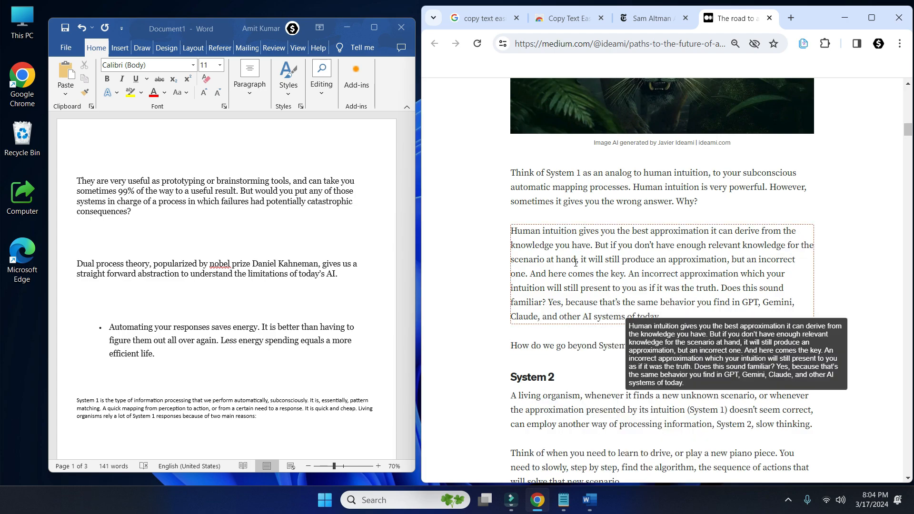
pyautogui.click(157, 428)
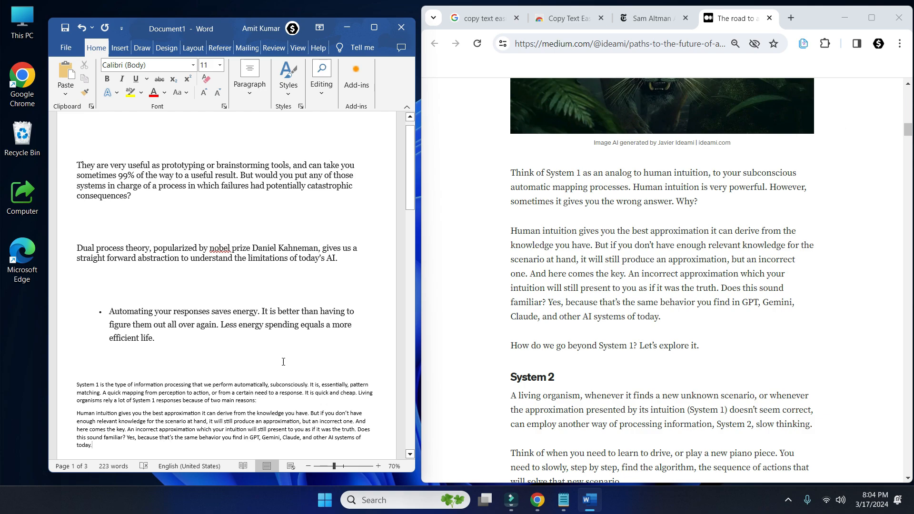
pyautogui.click(804, 43)
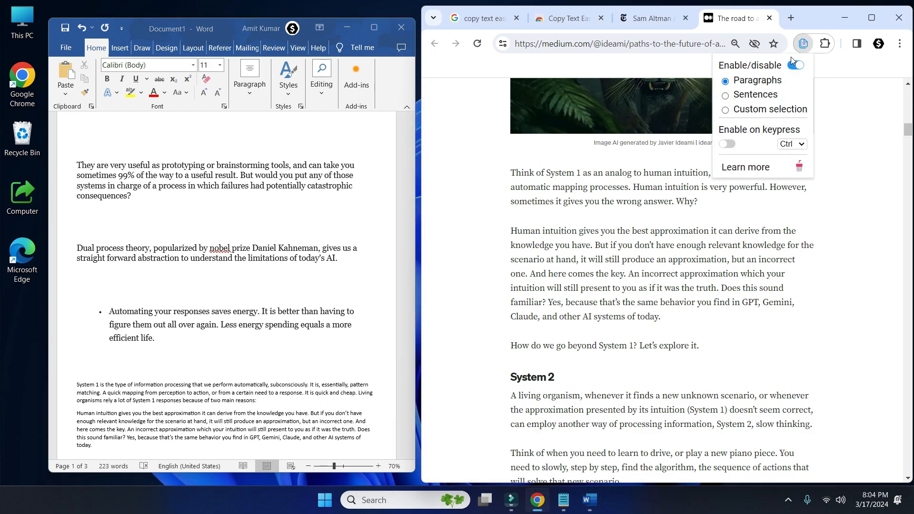
# Step: Set Copy Text Easily to Sentences mode and copy the human intuition paragraph's first sentence
pyautogui.click(726, 95)
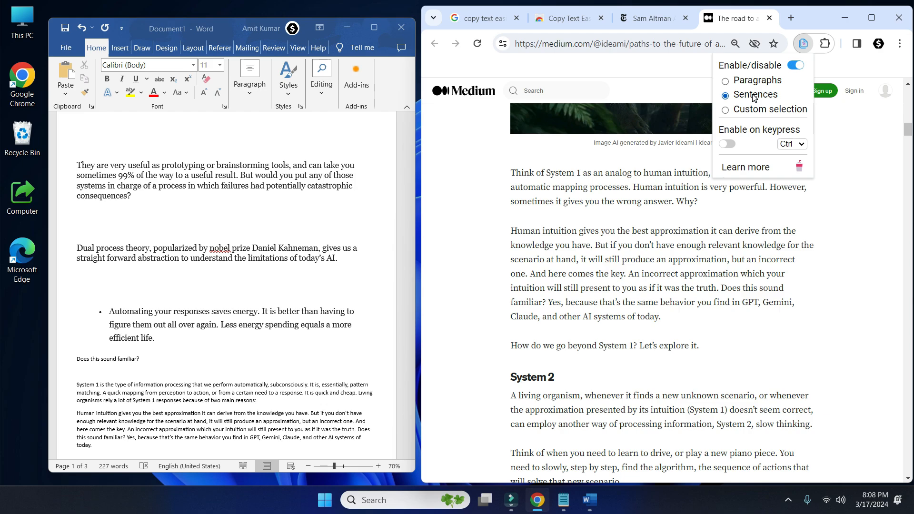
pyautogui.moveTo(532, 240)
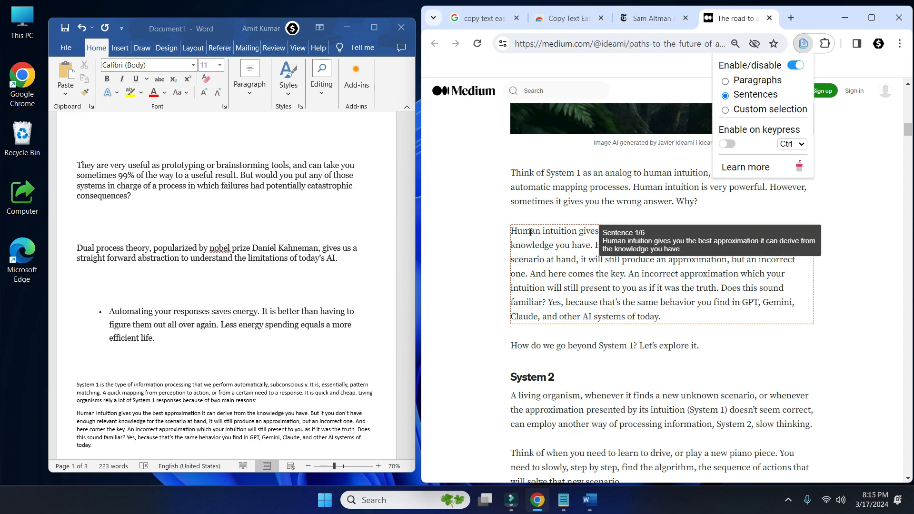
pyautogui.click(583, 230)
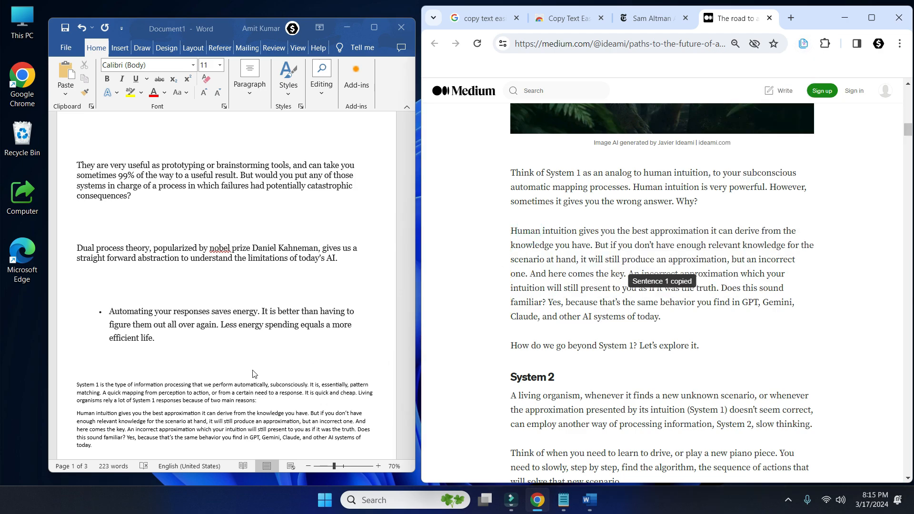